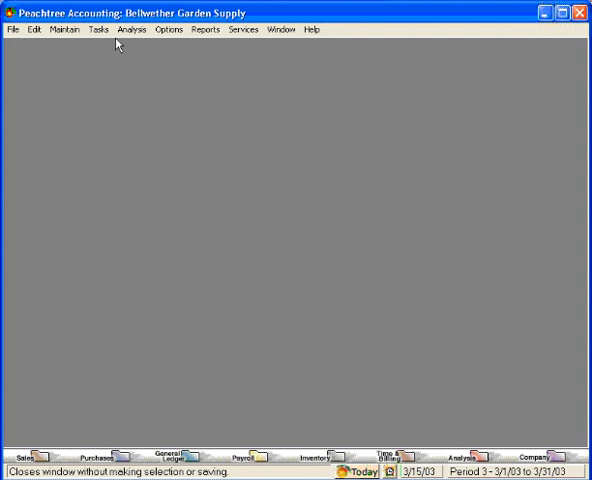
Step: Reach Quotes from the Tasks menu and bring up the Select Quote list
{"action": "left_click", "coordinate": [96, 28]}
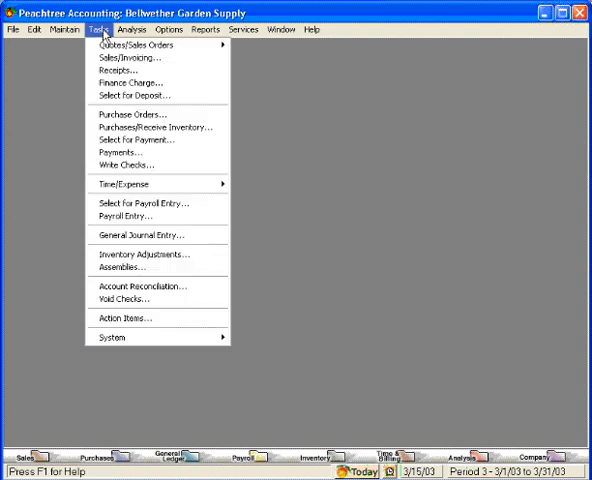
{"action": "mouse_move", "coordinate": [156, 44]}
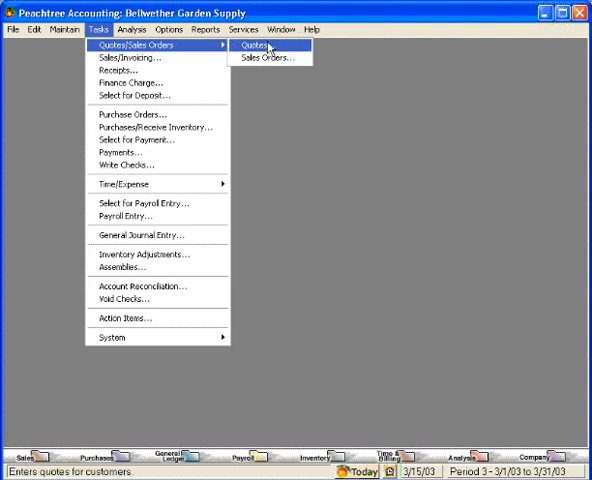
{"action": "left_click", "coordinate": [256, 44]}
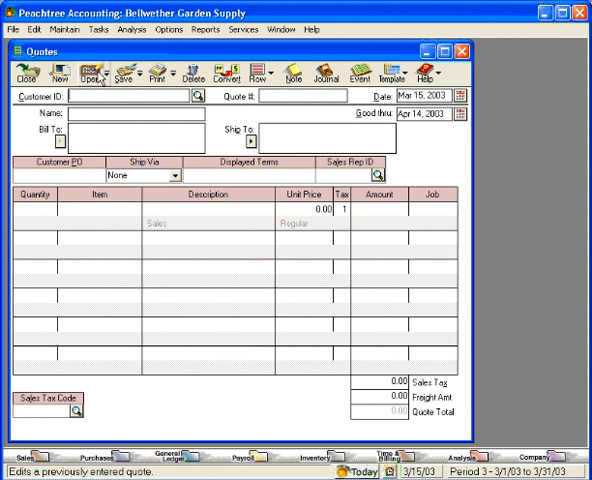
{"action": "left_click", "coordinate": [104, 76]}
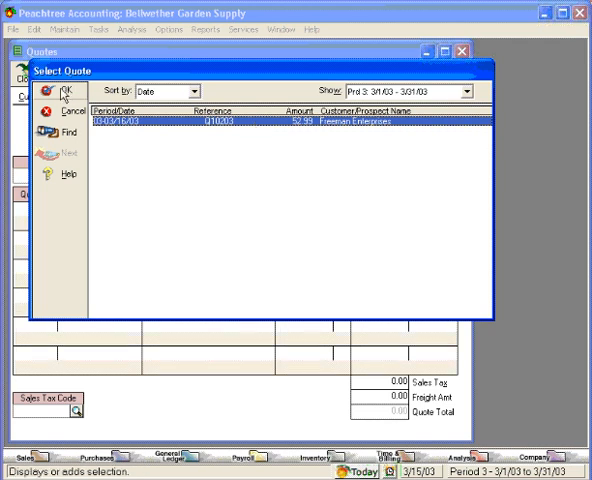
Step: Load the Freeman Enterprises quote and begin converting it to a Sale/Invoice
{"action": "left_click", "coordinate": [64, 90]}
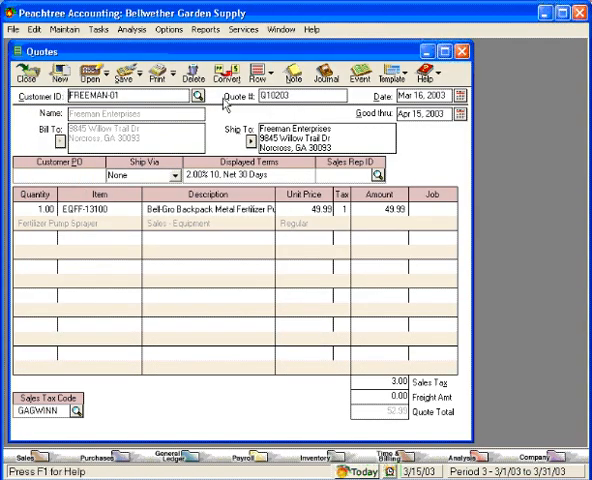
{"action": "mouse_move", "coordinate": [226, 72]}
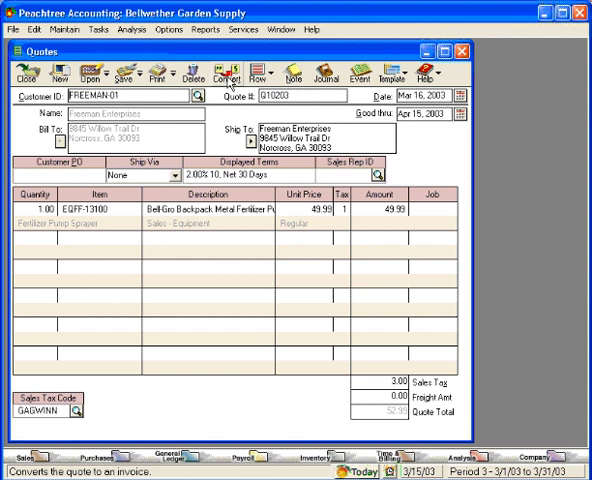
{"action": "left_click", "coordinate": [238, 70]}
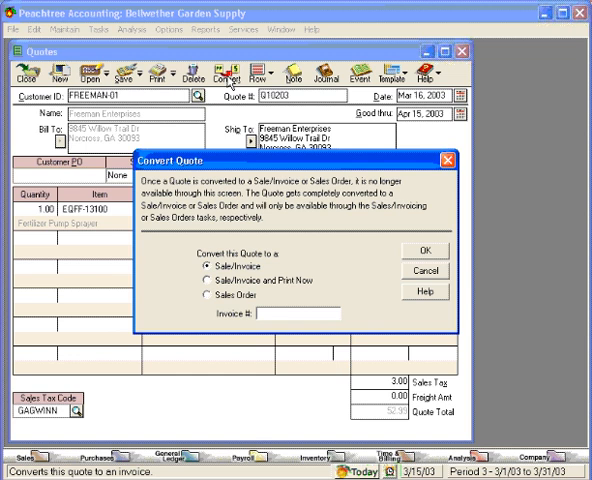
{"action": "mouse_move", "coordinate": [204, 220]}
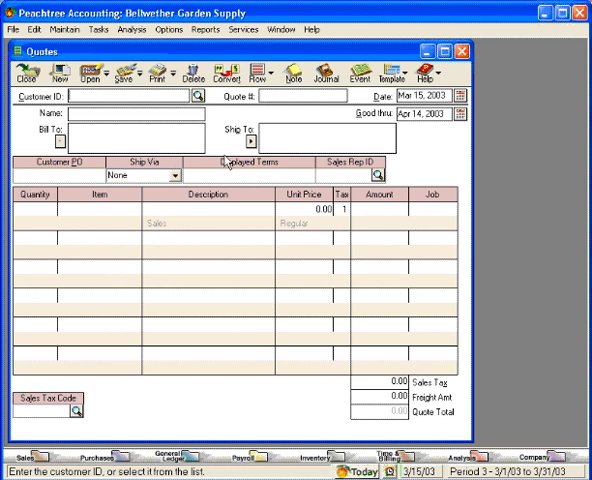
{"action": "mouse_move", "coordinate": [224, 156]}
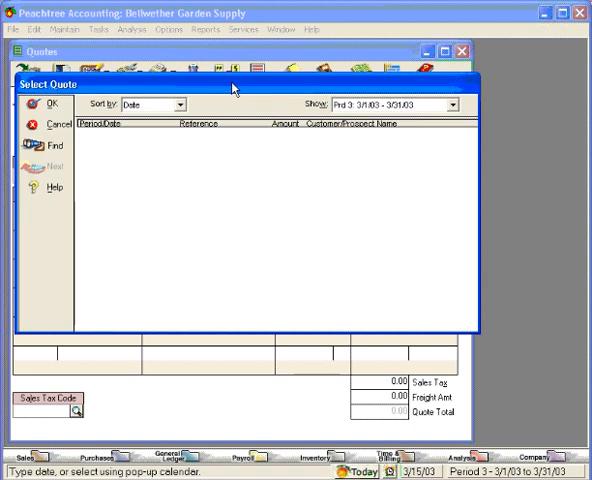
{"action": "mouse_move", "coordinate": [262, 156]}
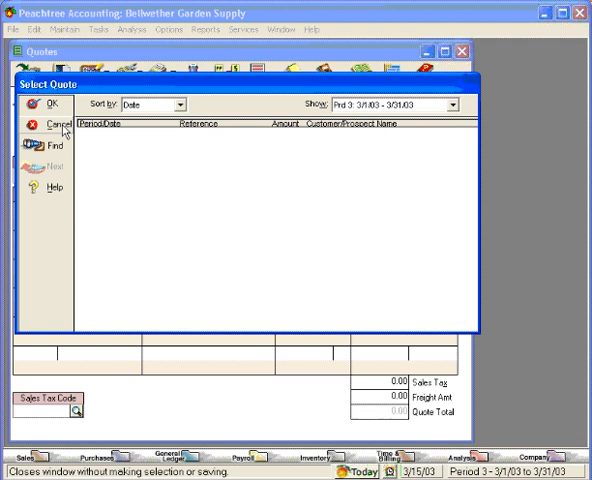
Step: Cancel out of the now-empty Select Quote list
{"action": "left_click", "coordinate": [48, 130]}
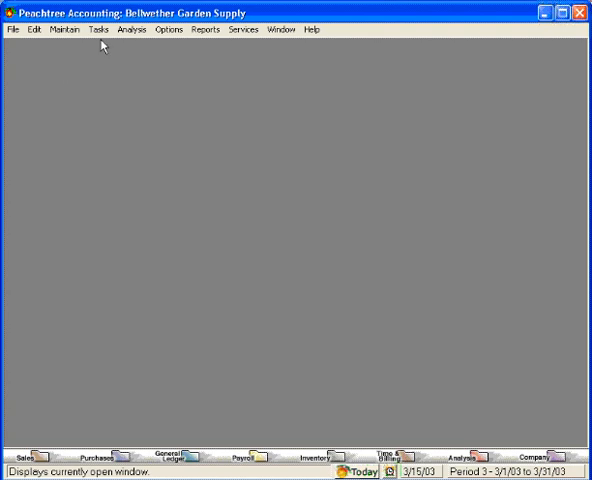
Step: Reach Sales/Invoicing from the Tasks menu to find the Freeman Enterprises invoice
{"action": "left_click", "coordinate": [98, 28]}
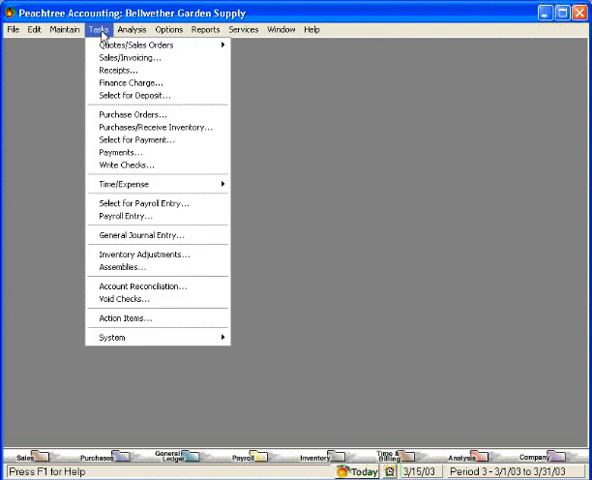
{"action": "mouse_move", "coordinate": [130, 56]}
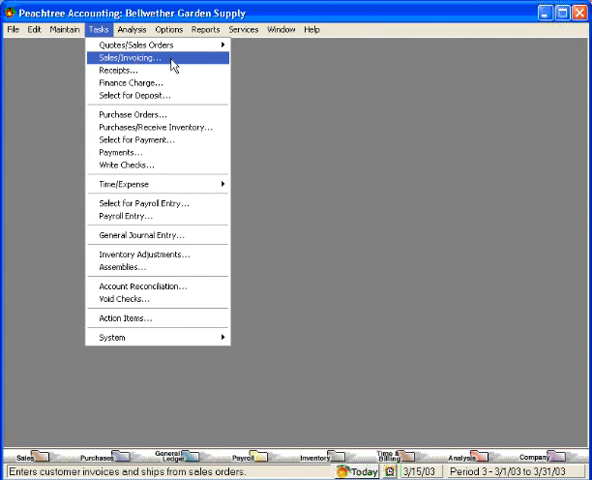
{"action": "left_click", "coordinate": [128, 64]}
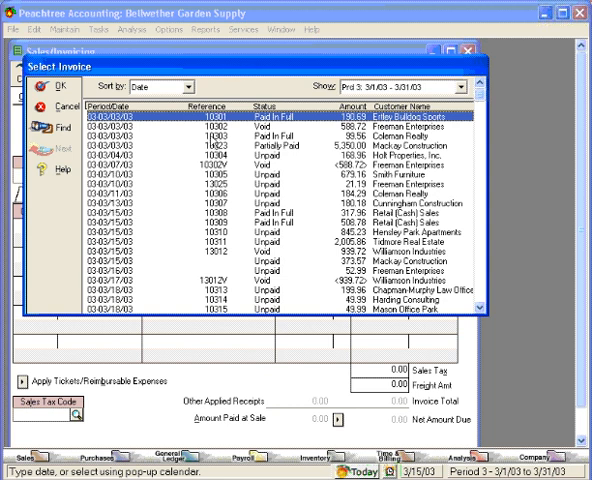
{"action": "mouse_move", "coordinate": [218, 126]}
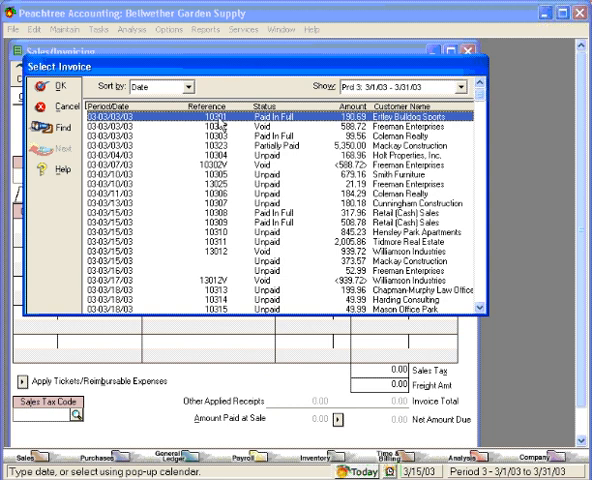
{"action": "mouse_move", "coordinate": [220, 120]}
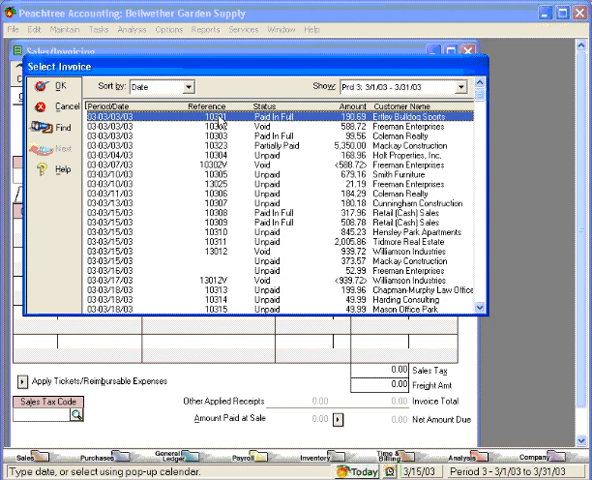
{"action": "mouse_move", "coordinate": [232, 124]}
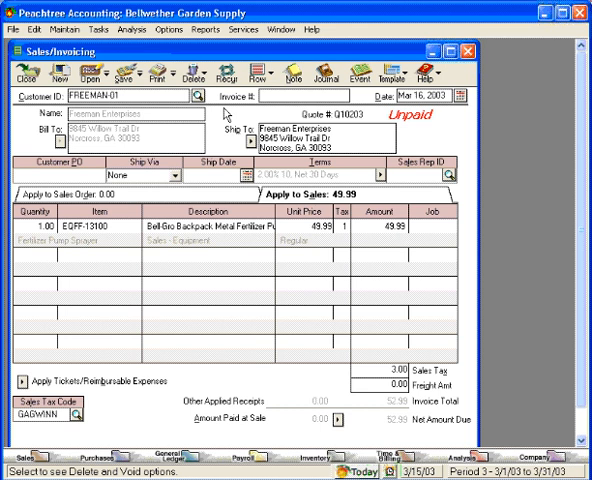
{"action": "mouse_move", "coordinate": [304, 124]}
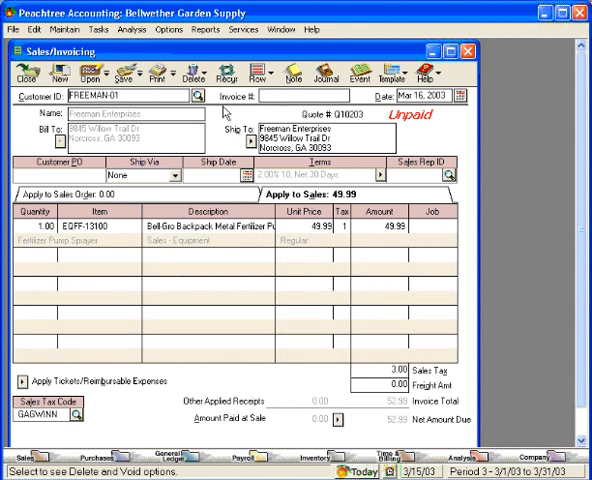
Step: Preview the invoice using the Invoice Plain form, accepting the suggested first invoice number
{"action": "left_click", "coordinate": [176, 72]}
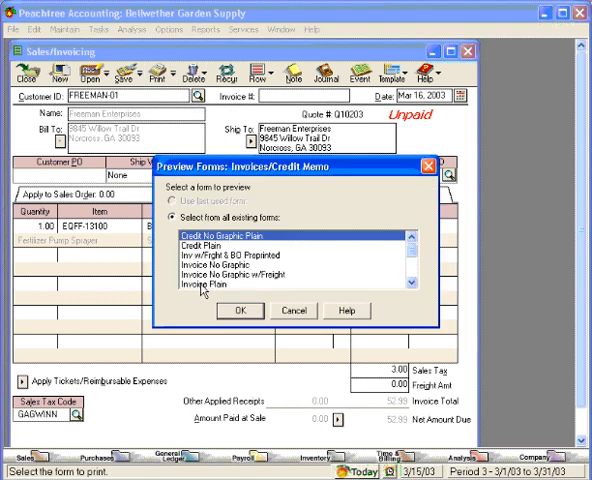
{"action": "left_click", "coordinate": [240, 284]}
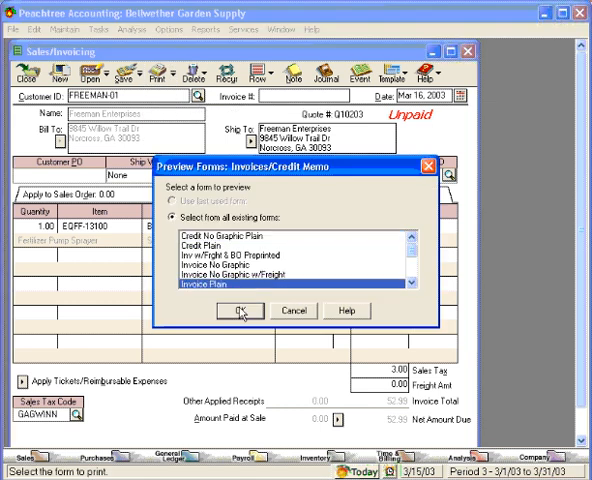
{"action": "left_click", "coordinate": [240, 312]}
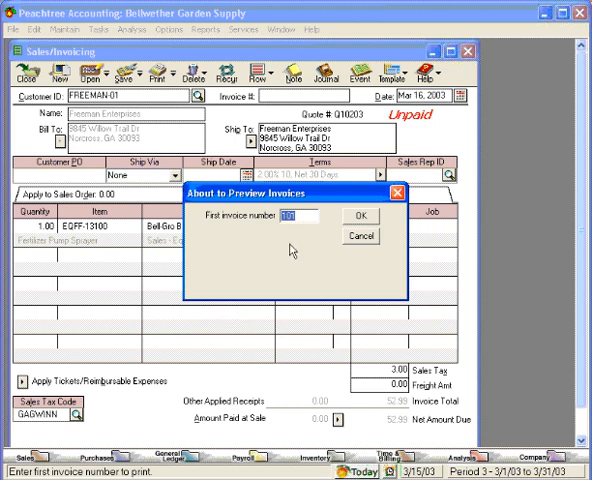
{"action": "left_click", "coordinate": [358, 216]}
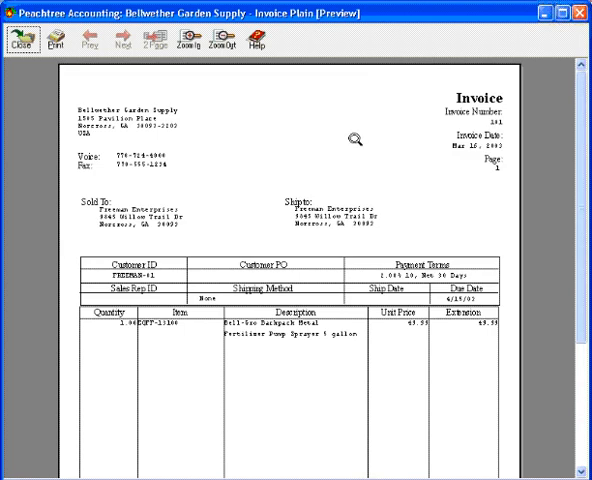
{"action": "mouse_move", "coordinate": [412, 370]}
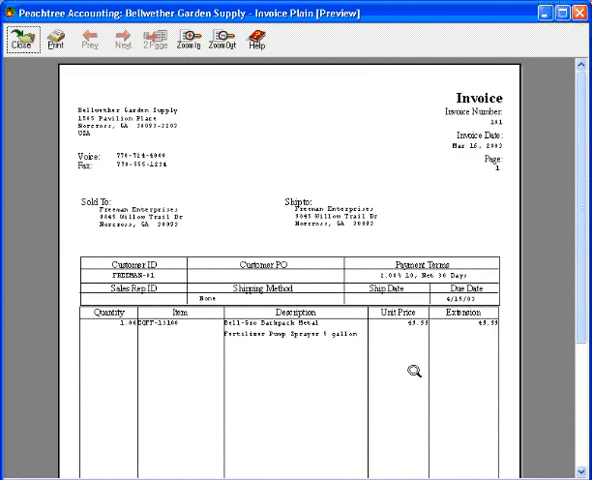
Step: Close the print preview to return to the Freeman Enterprises invoice
{"action": "left_click", "coordinate": [22, 42]}
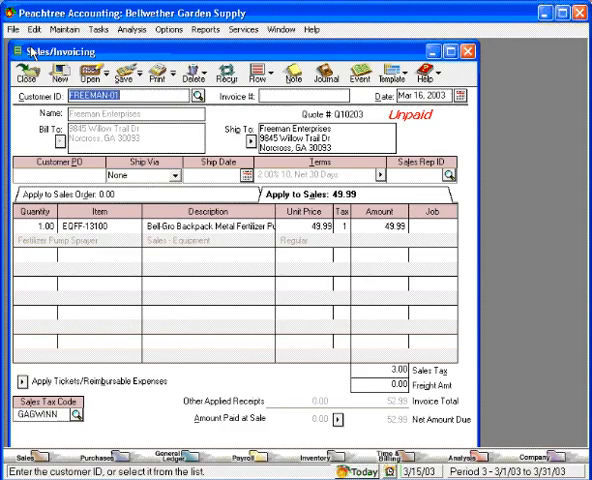